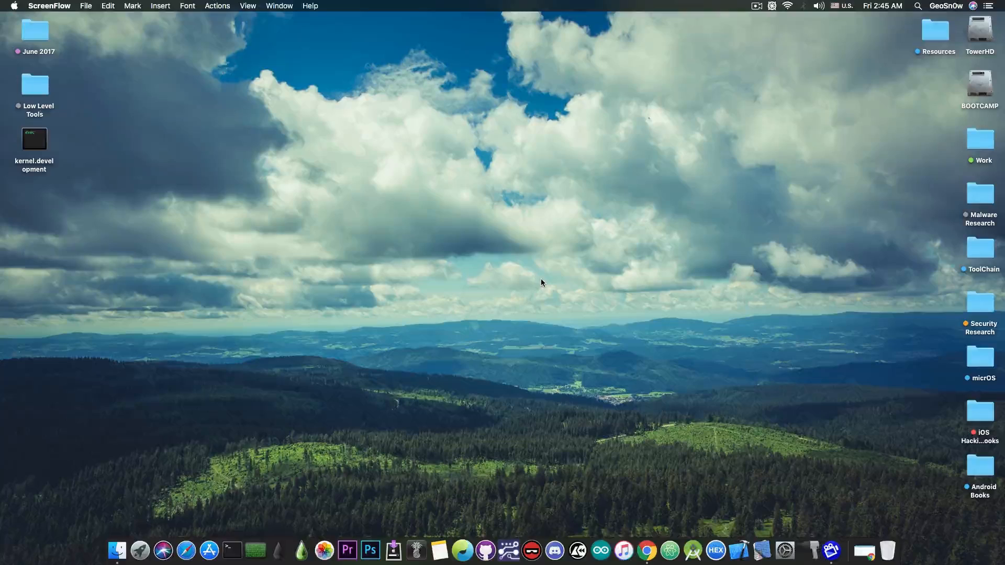
mouse_move(872, 482)
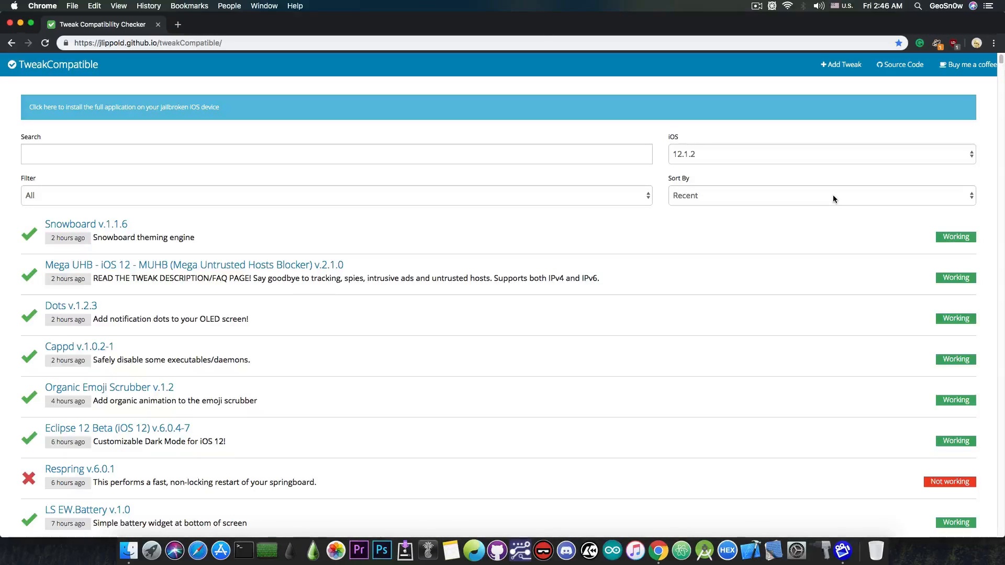
- Keep the status filter on all tweaks and the iOS version at 12.1.2
type("Y")
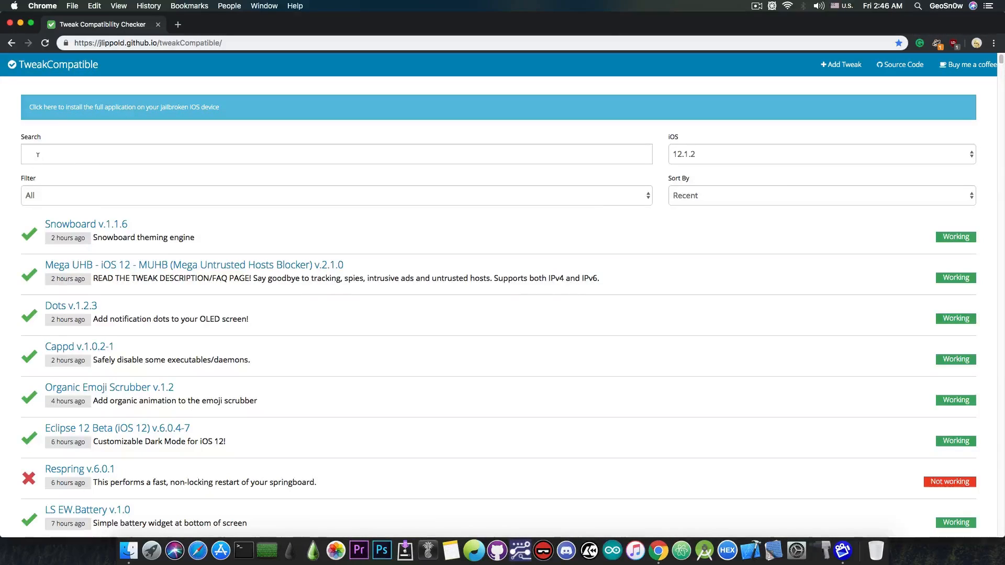
left_click(335, 196)
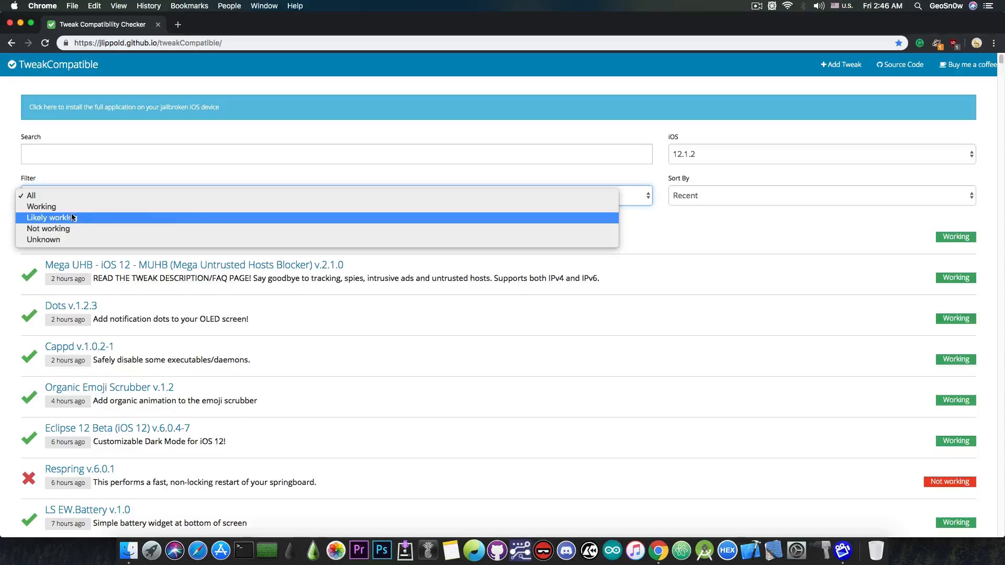
left_click(30, 196)
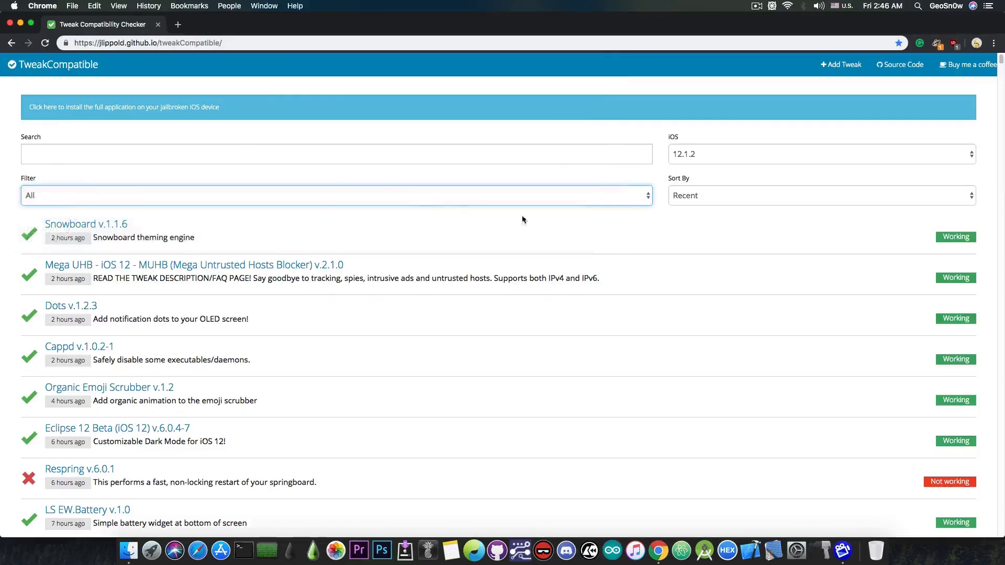
left_click(821, 195)
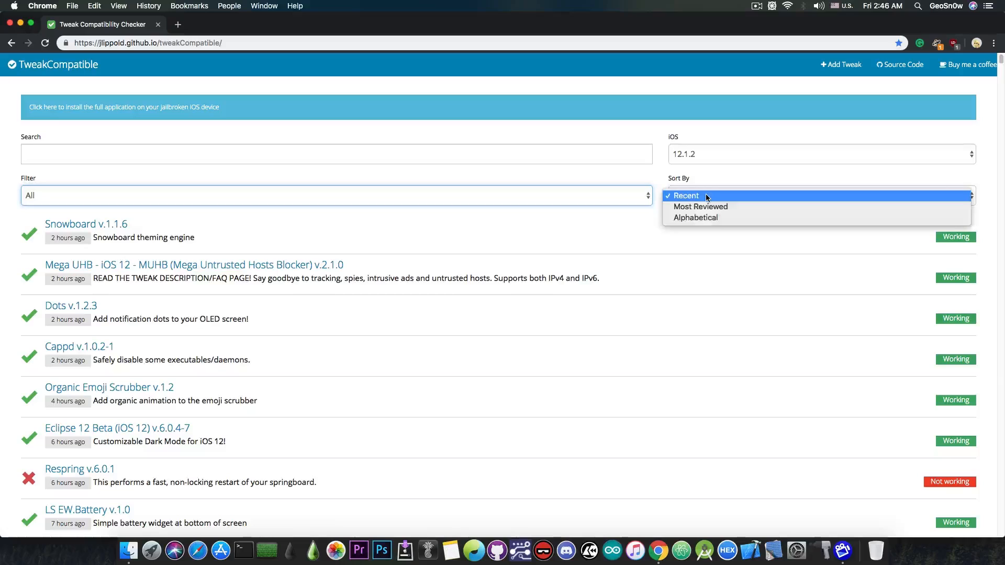
mouse_move(696, 218)
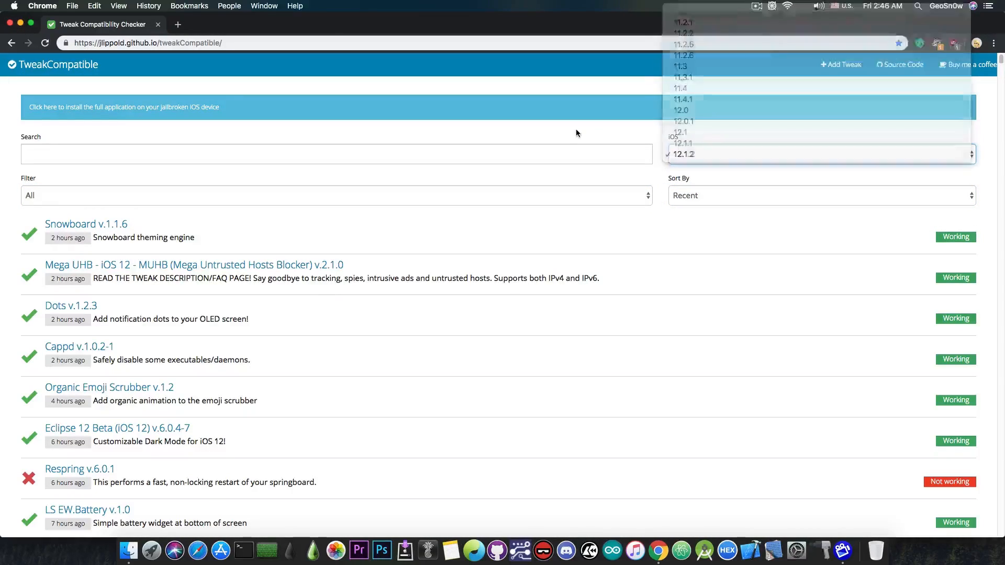
left_click(821, 154)
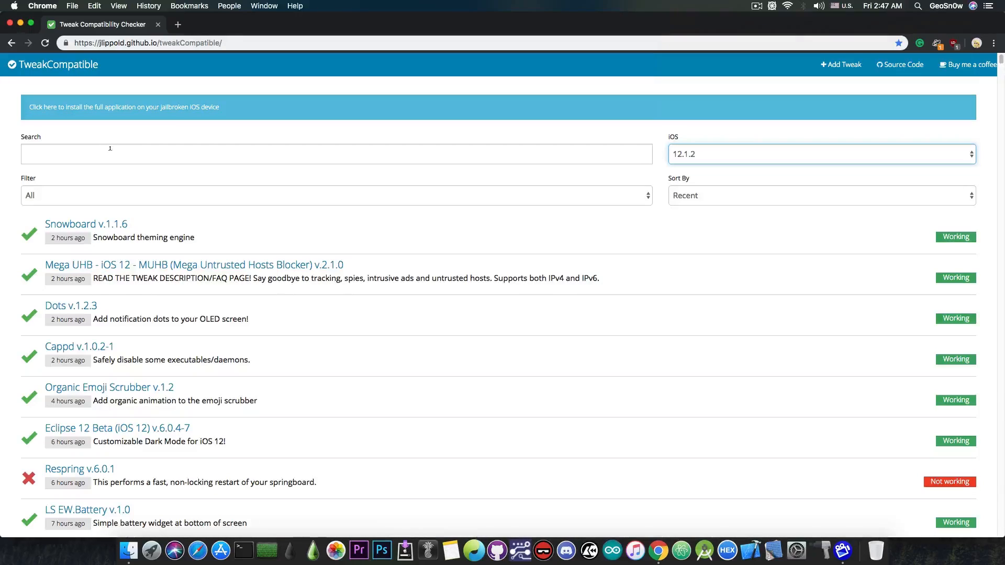
- Search for "newter", narrowing the list to the two NewTerm entries on iOS 12.1.2
left_click(336, 153)
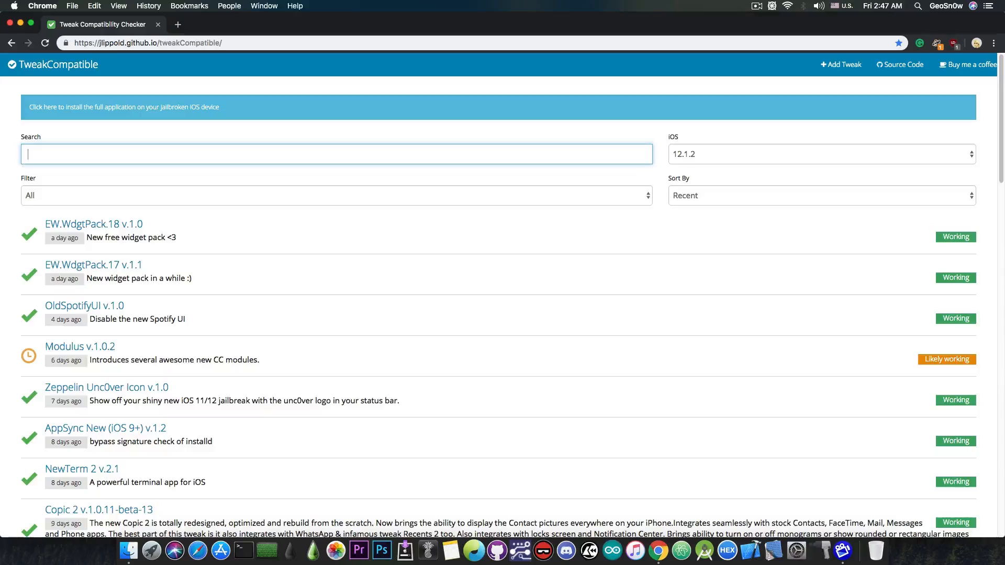
type("newter")
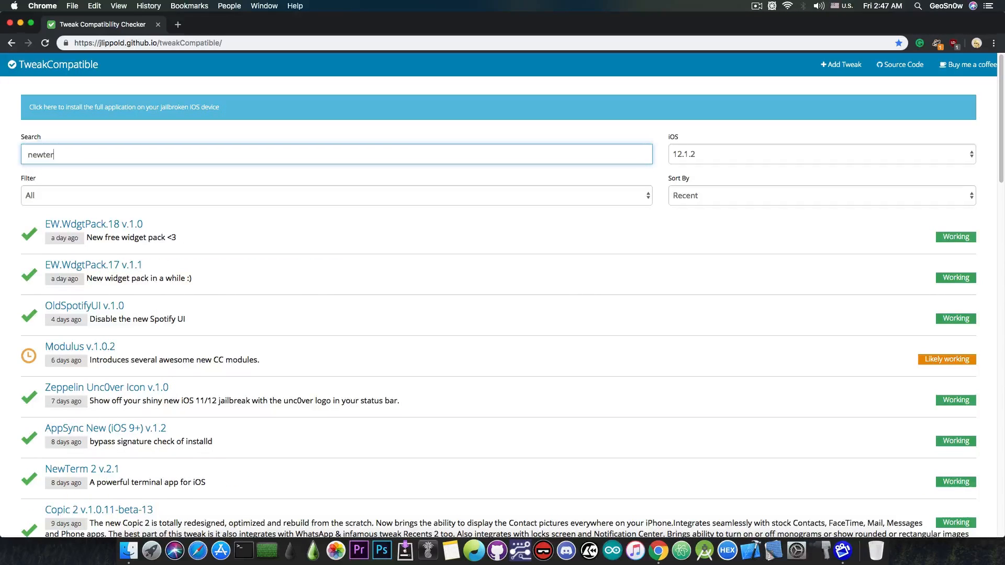
type("newter")
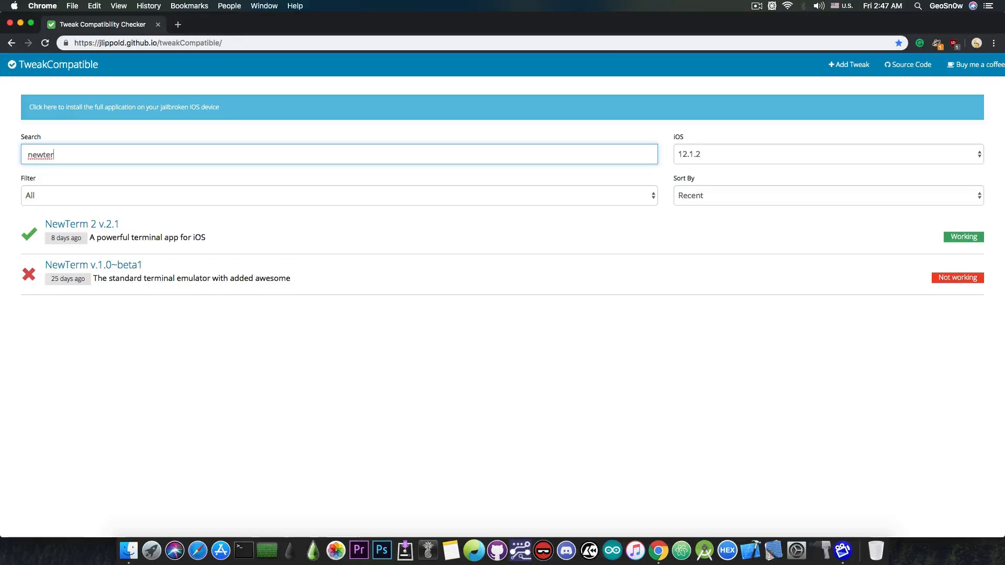
mouse_move(81, 224)
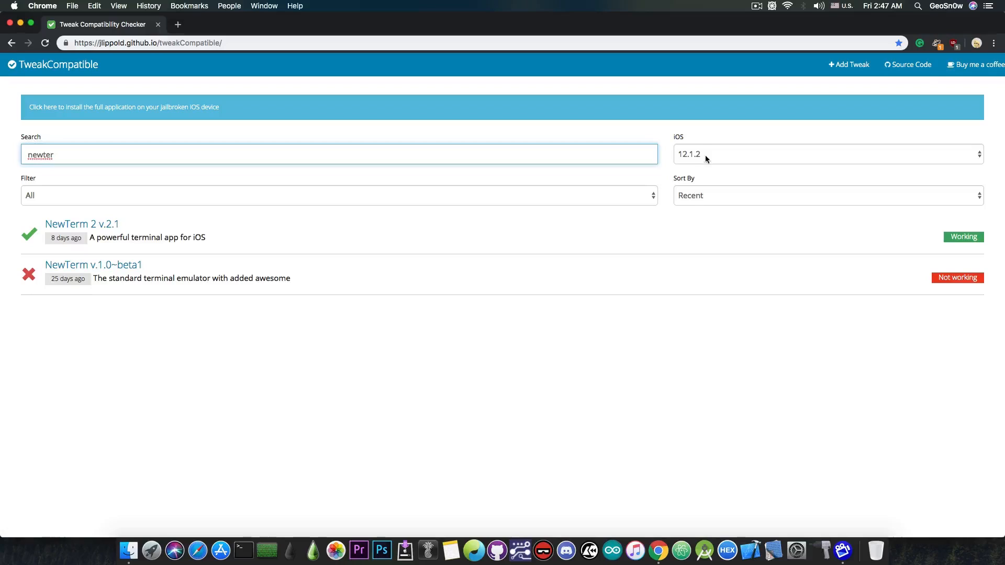
left_click(826, 154)
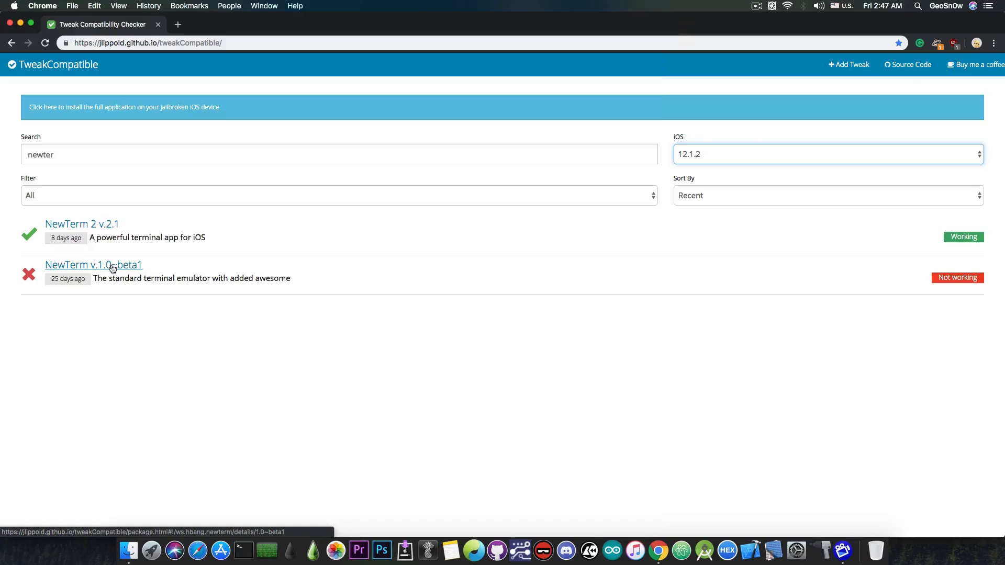
mouse_move(108, 327)
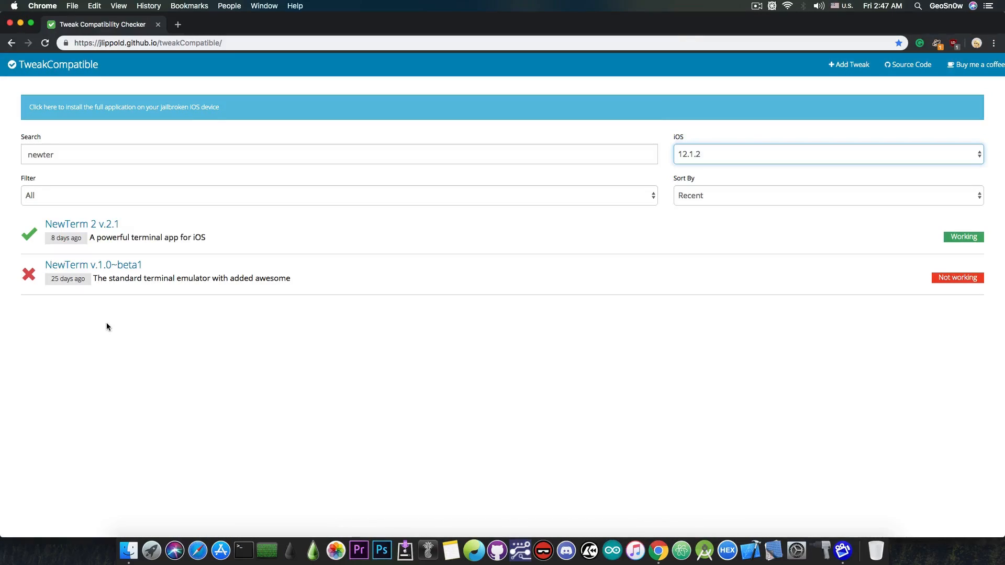
mouse_move(937, 287)
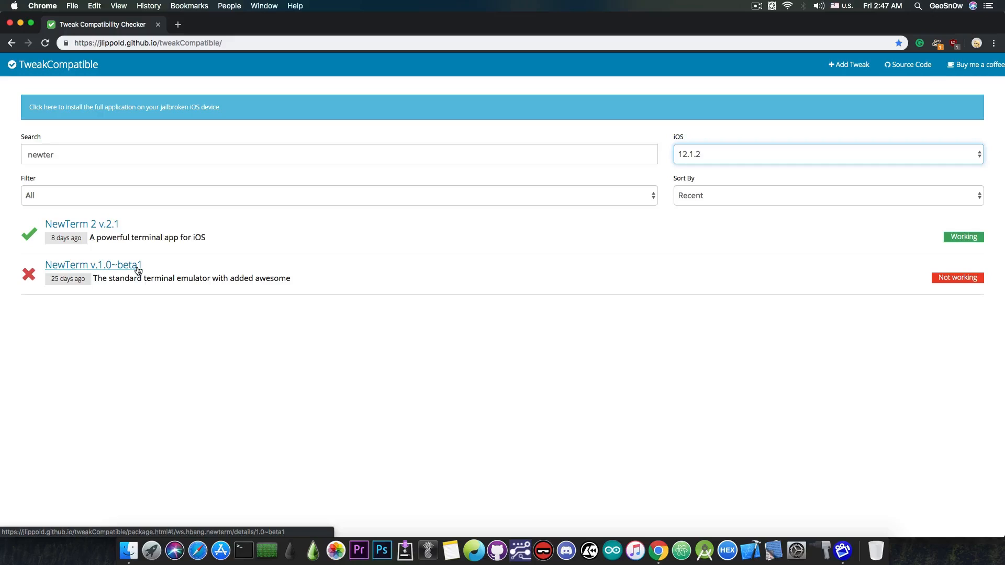
mouse_move(138, 325)
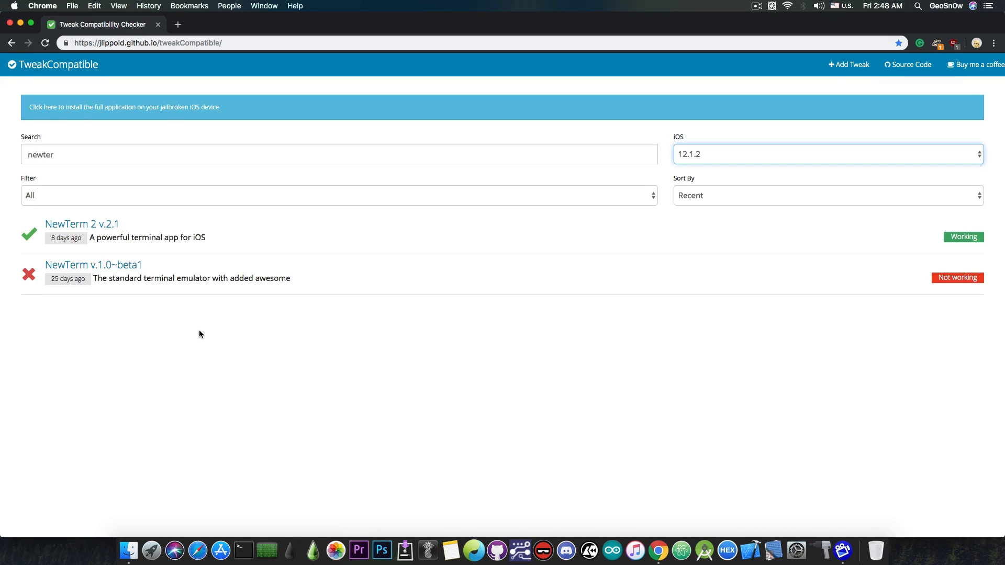
mouse_move(204, 329)
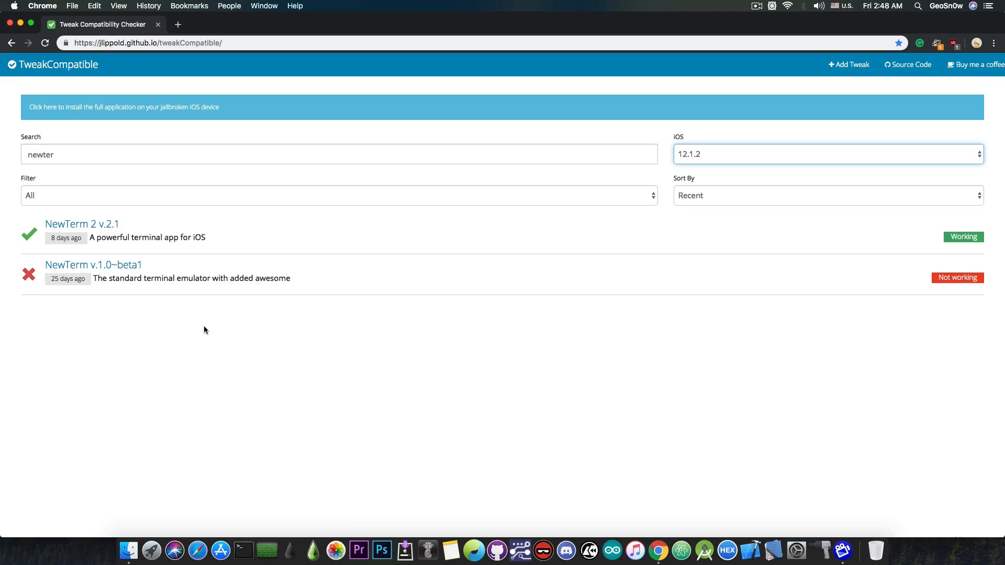
mouse_move(161, 333)
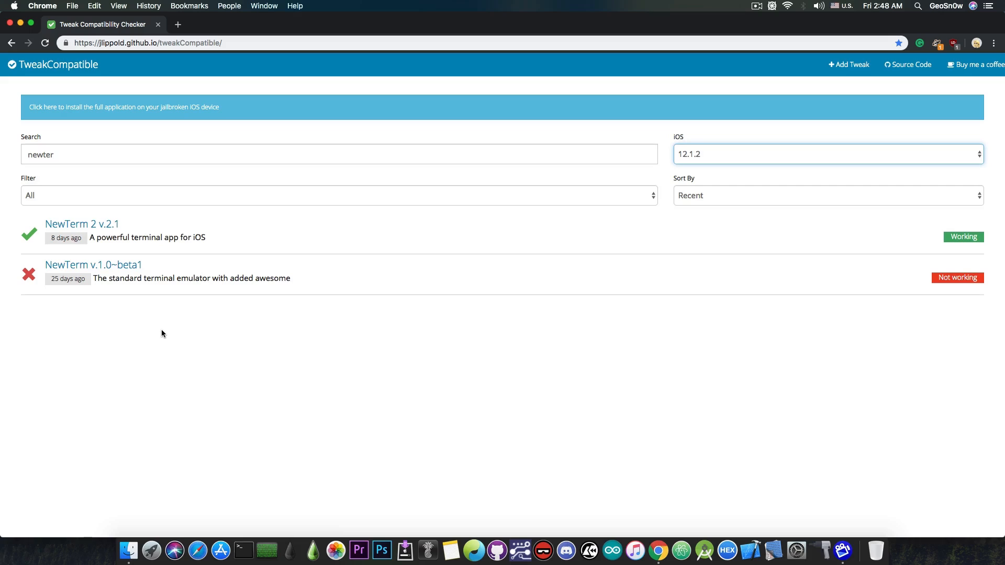
mouse_move(163, 365)
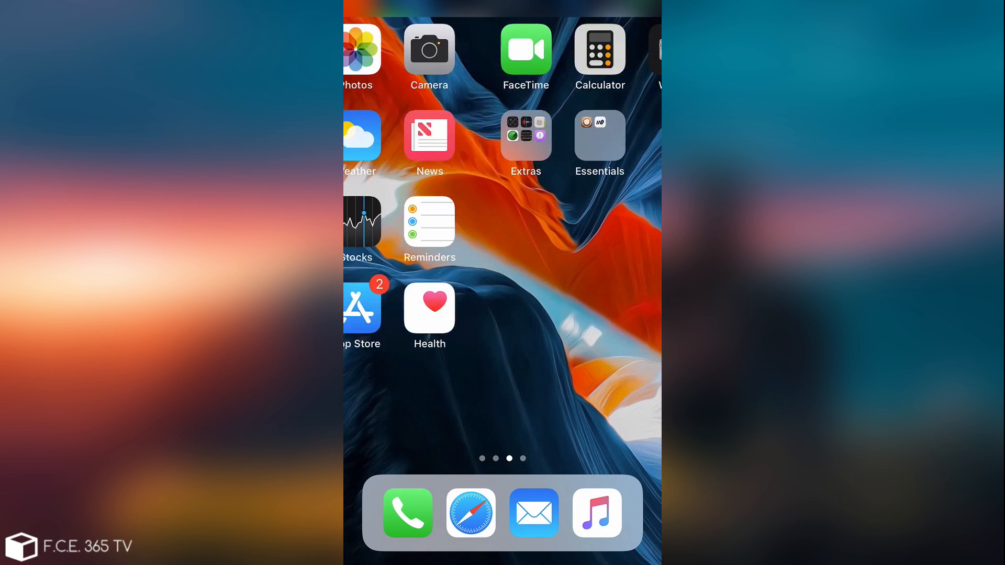
- Launch Cydia and show its Sources list with the Tweak Compatible entry
left_click(599, 135)
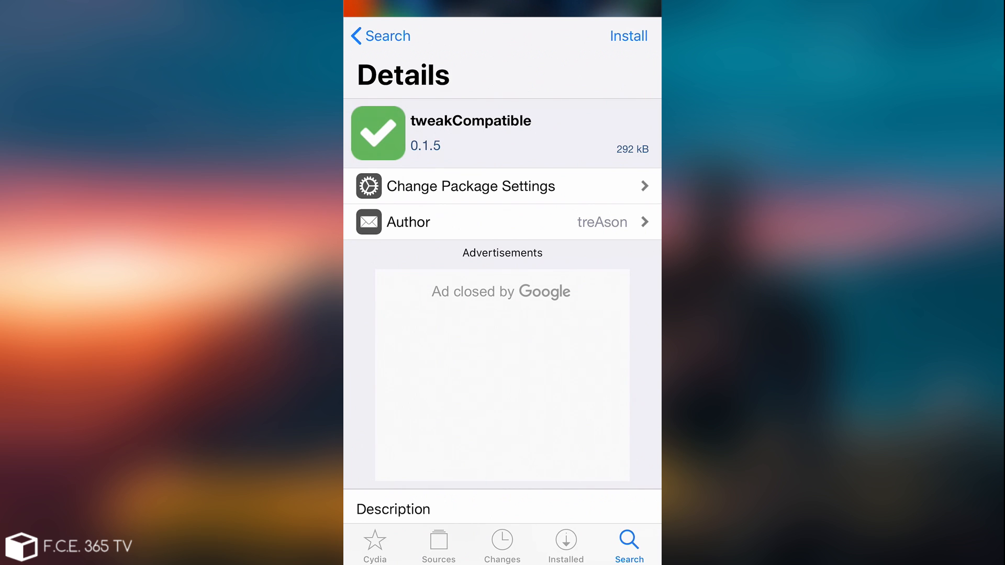
left_click(628, 35)
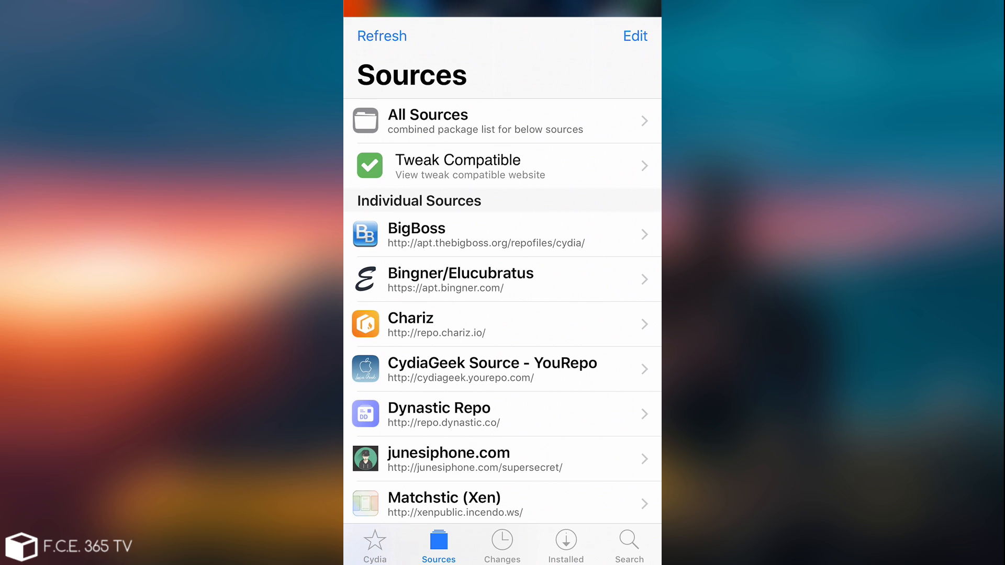
- Switch to Cydia's Search page with an empty search field
left_click(503, 165)
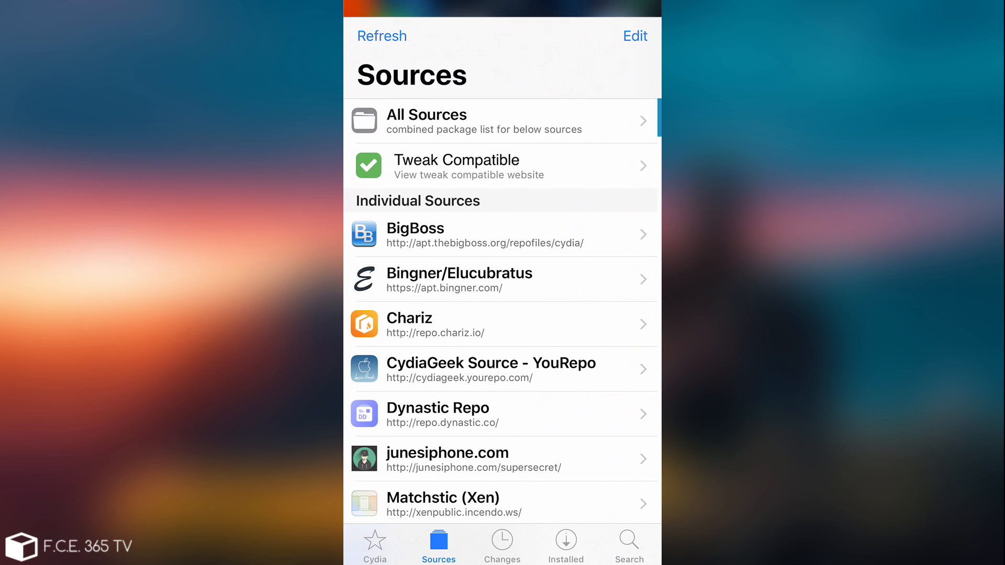
left_click(628, 544)
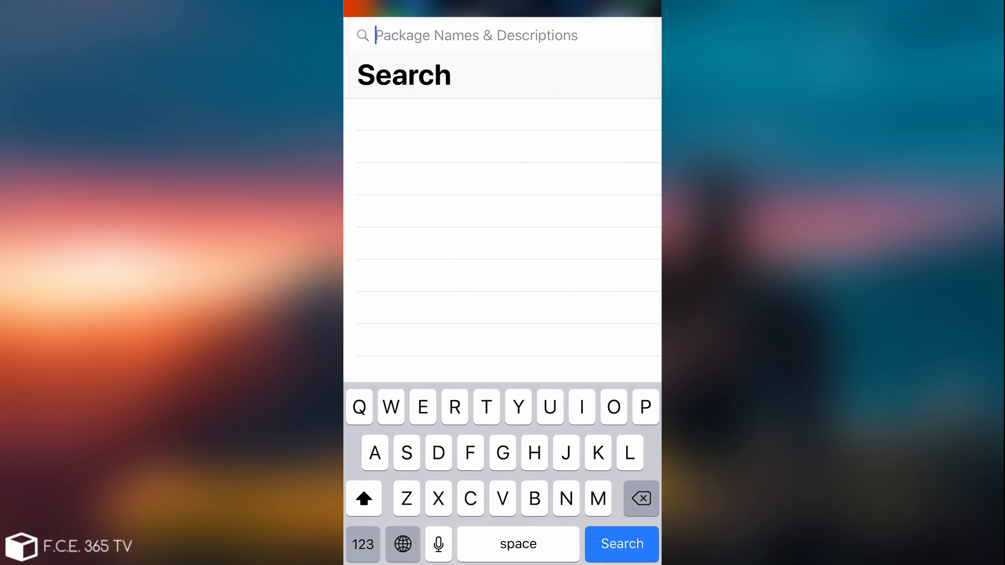
- Search "Fil" and view Filza File Manager's details showing its Working status
type("Fil")
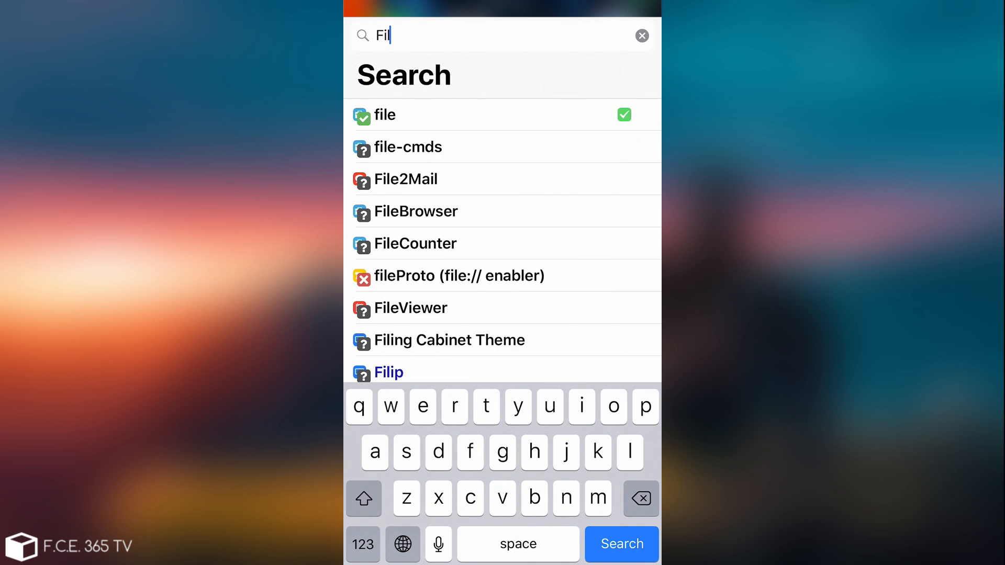
left_click(620, 544)
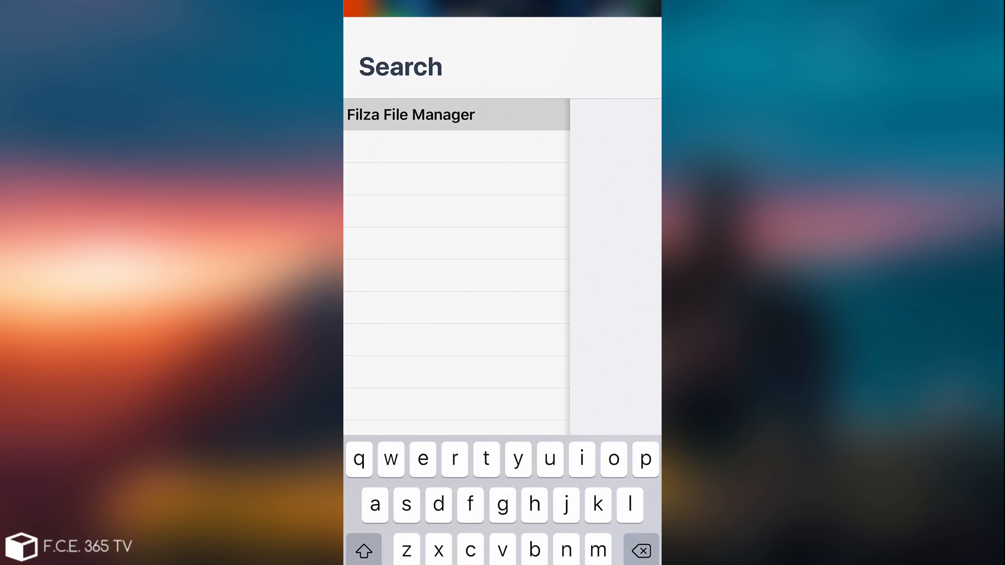
left_click(410, 114)
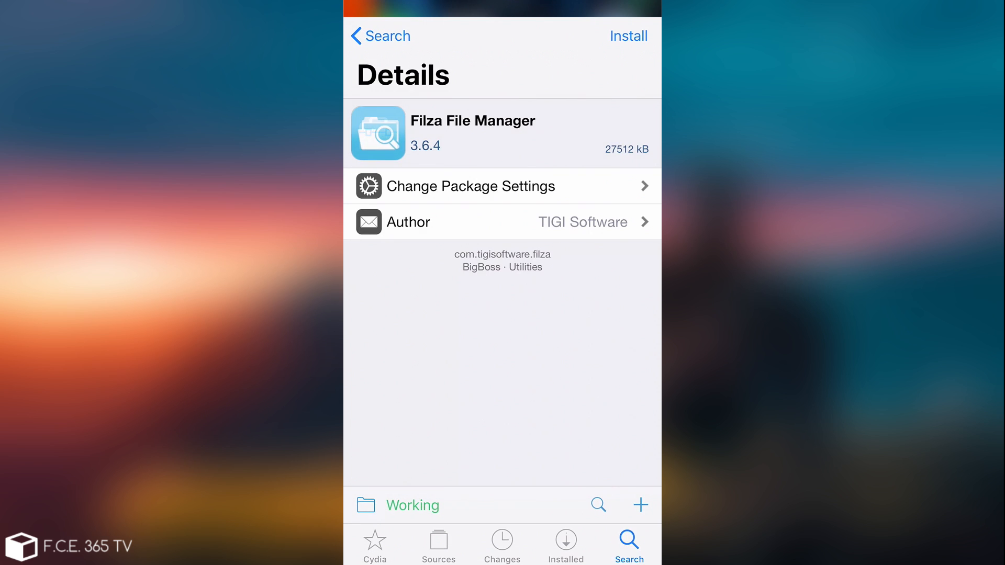
scroll("down", 3)
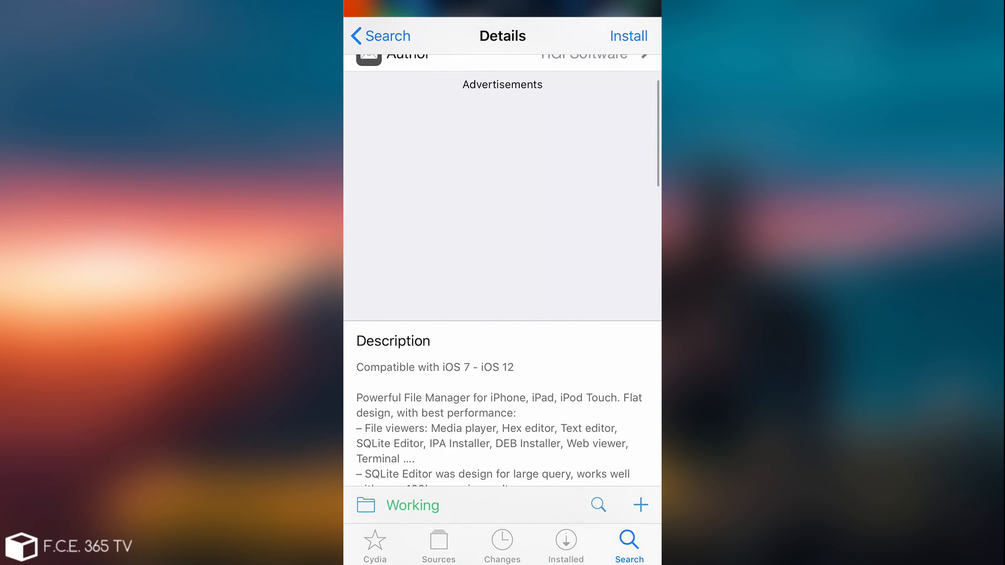
scroll("down", 3)
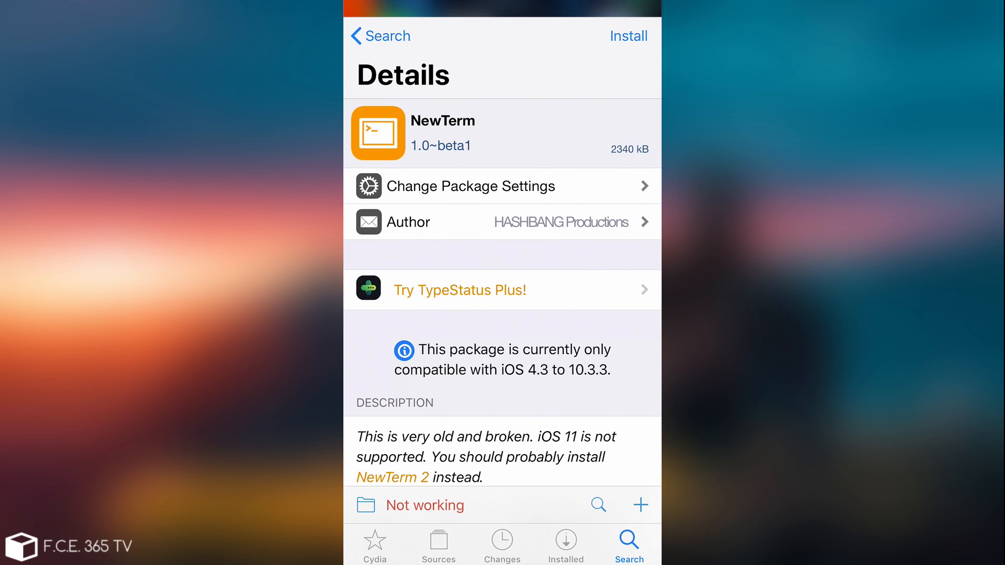
left_click(425, 504)
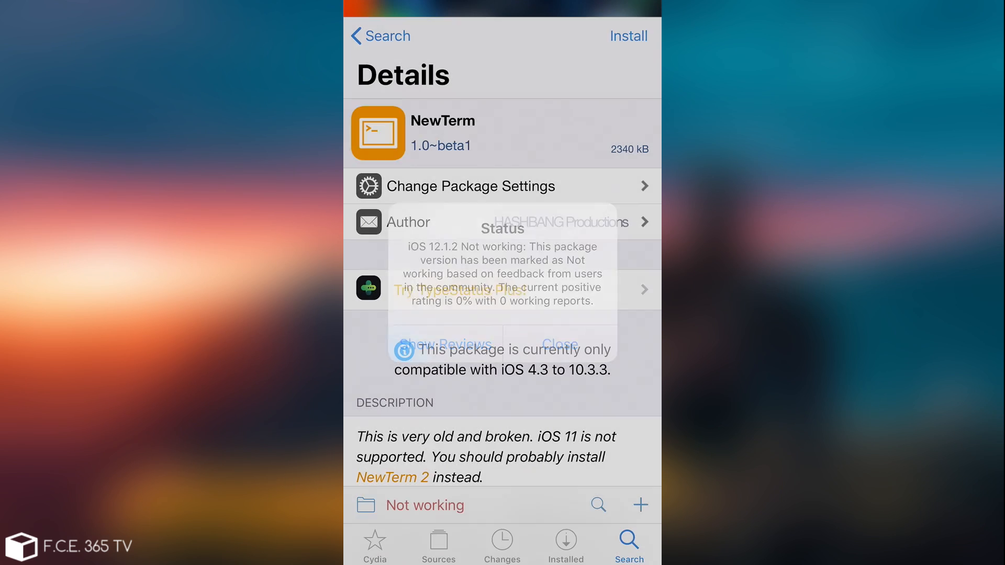
left_click(557, 345)
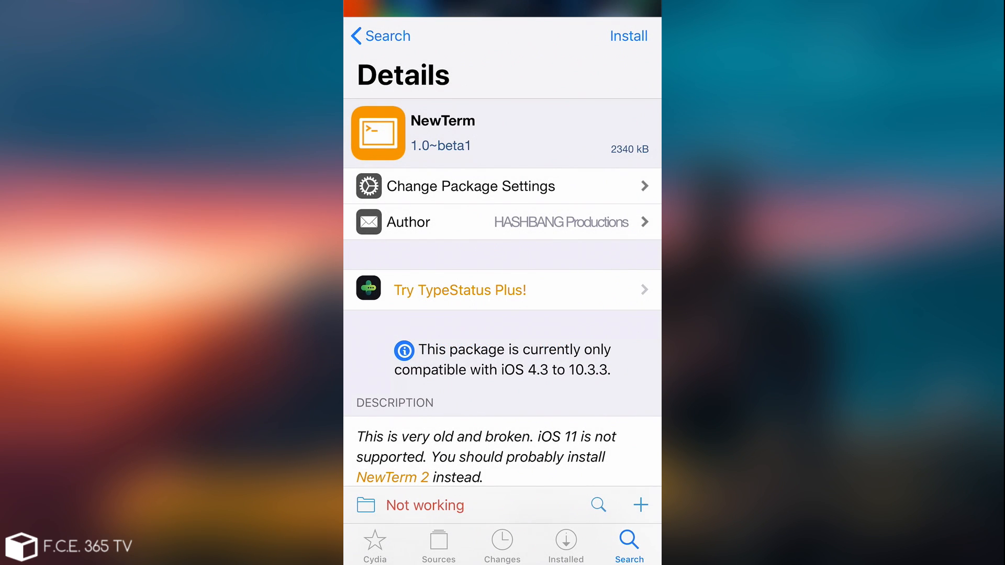